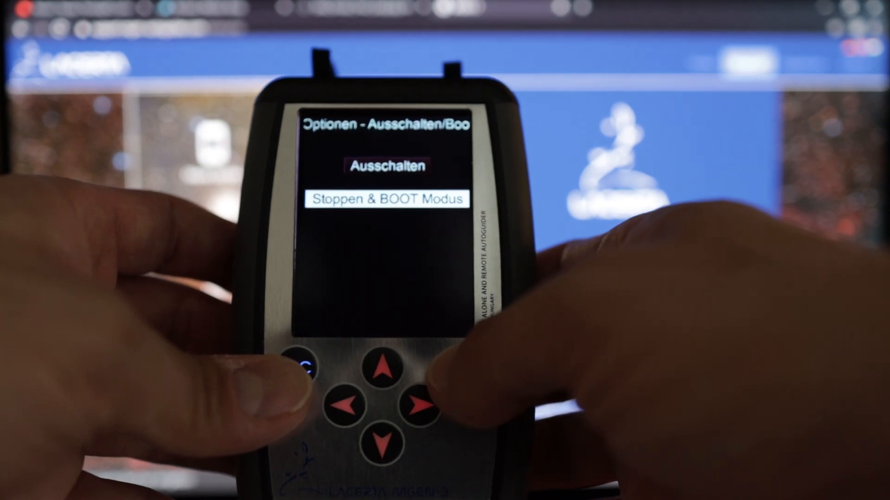
Select 'Stoppen & BOOT Modus' so the hand controller stops and enters boot mode.
{"action": "left_click", "coordinate": [465, 369]}
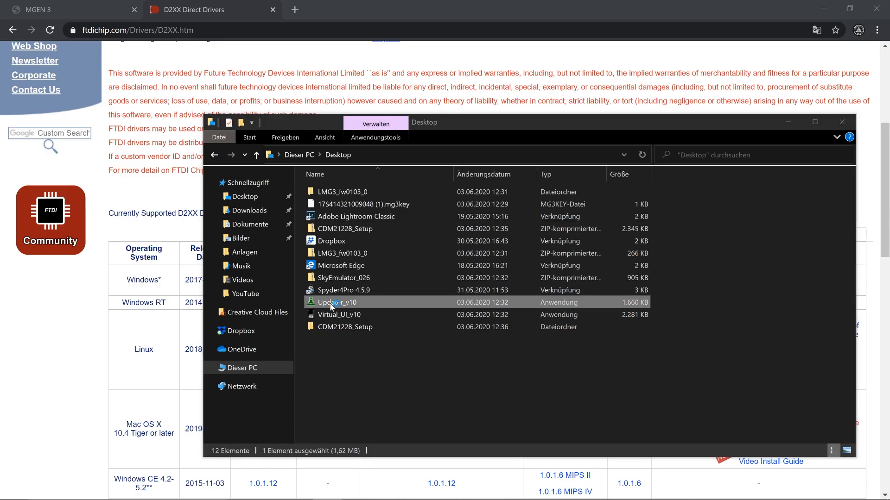
Launch Updater_v10 from the desktop, bypassing the SmartScreen warning via 'Trotzdem ausführen'.
{"action": "double_click", "coordinate": [337, 302]}
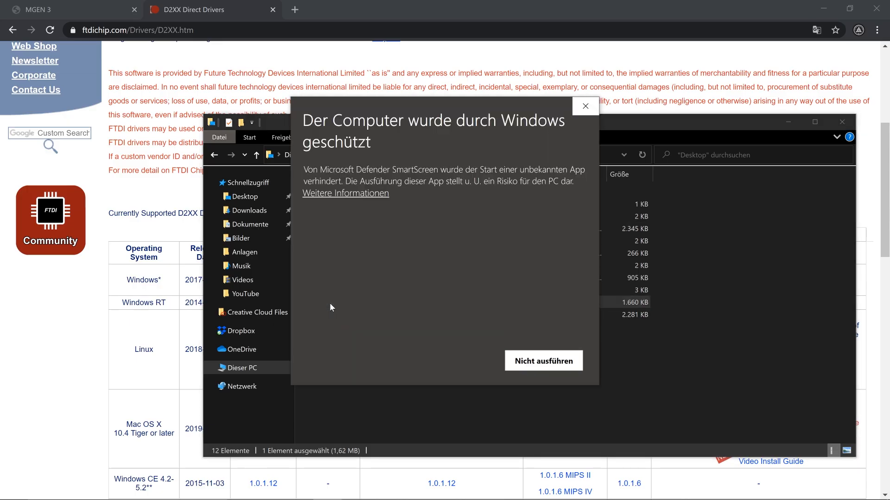
{"action": "mouse_move", "coordinate": [344, 252]}
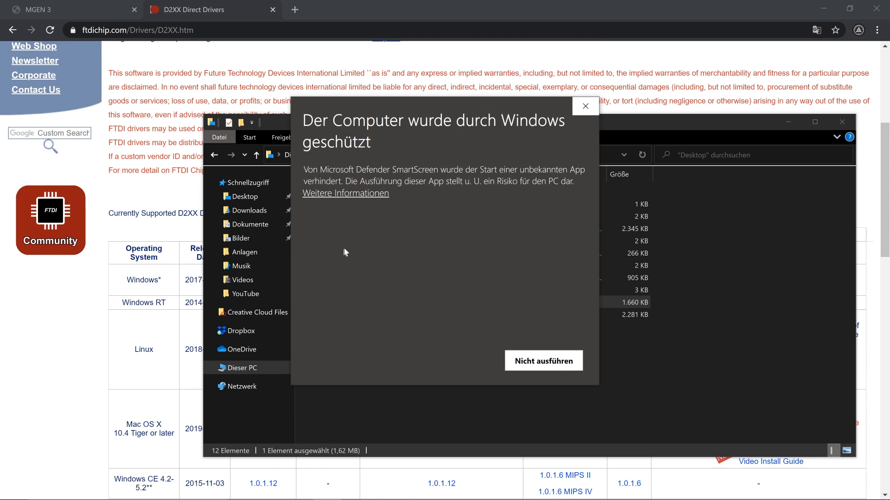
{"action": "left_click", "coordinate": [345, 193]}
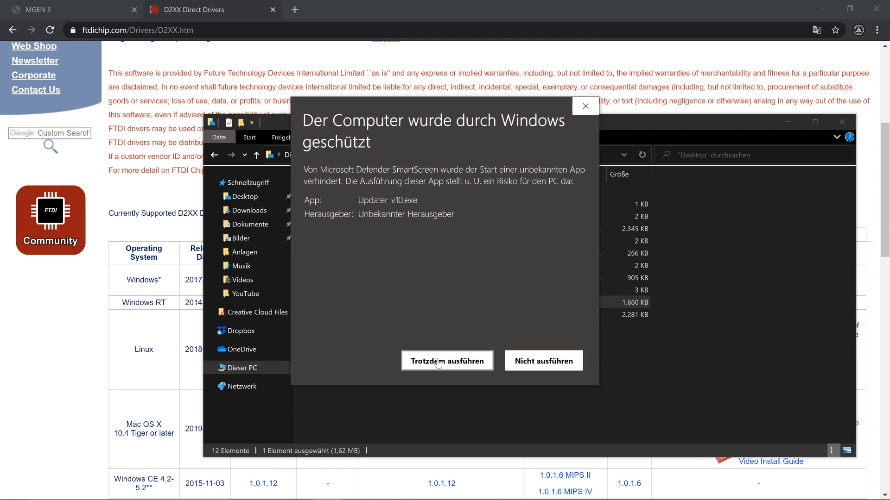
{"action": "left_click", "coordinate": [447, 360]}
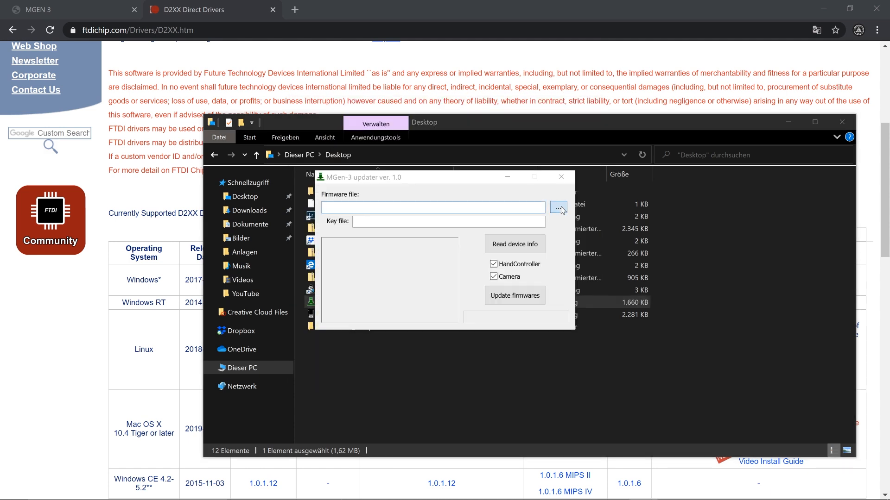
Load the LMG3_fw0103_0 firmware and key file from the desktop and start 'Update firmwares'.
{"action": "left_click", "coordinate": [558, 208]}
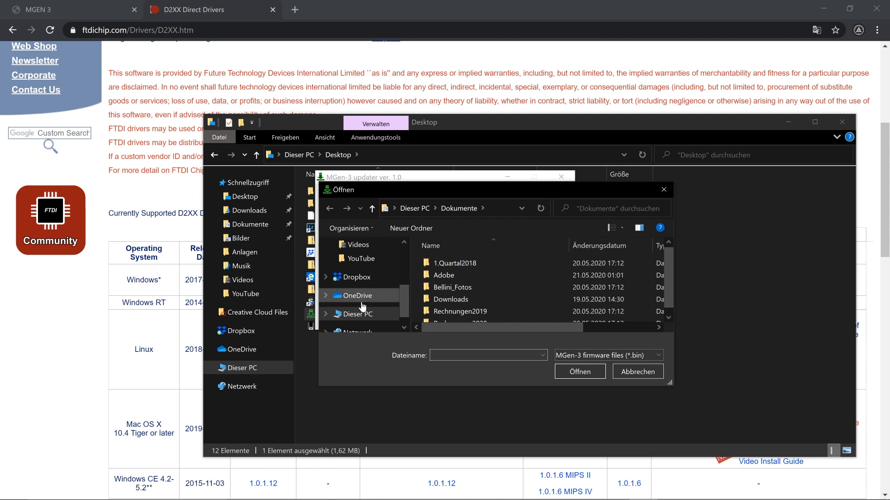
{"action": "left_click", "coordinate": [359, 267]}
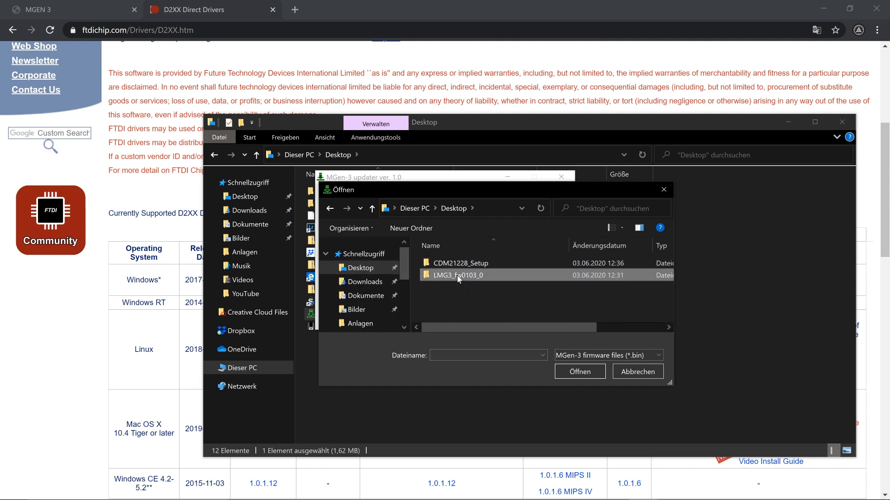
{"action": "double_click", "coordinate": [457, 275]}
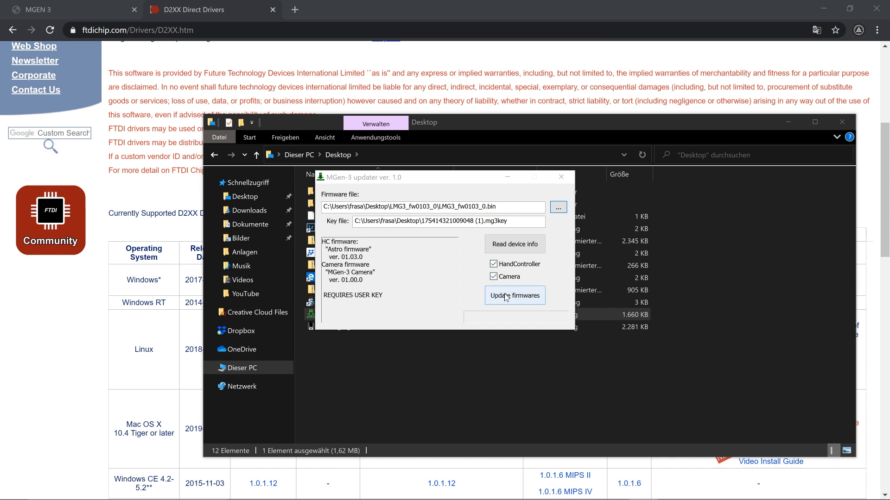
{"action": "left_click", "coordinate": [513, 295]}
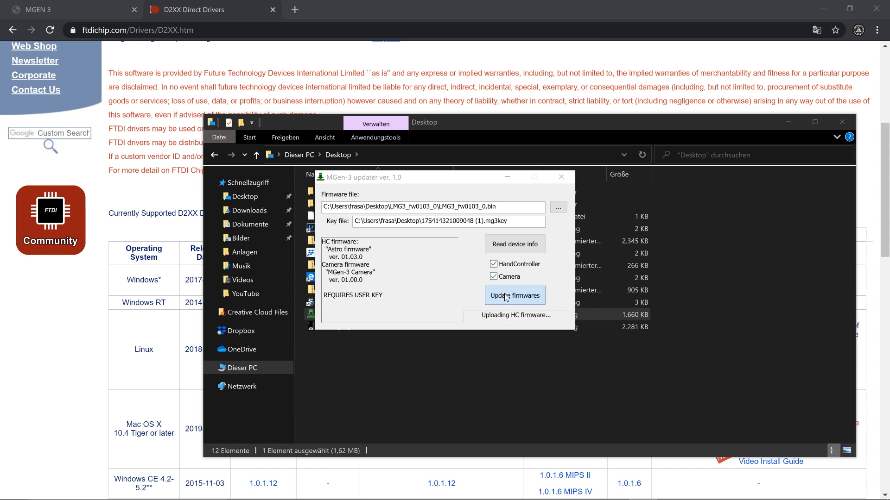